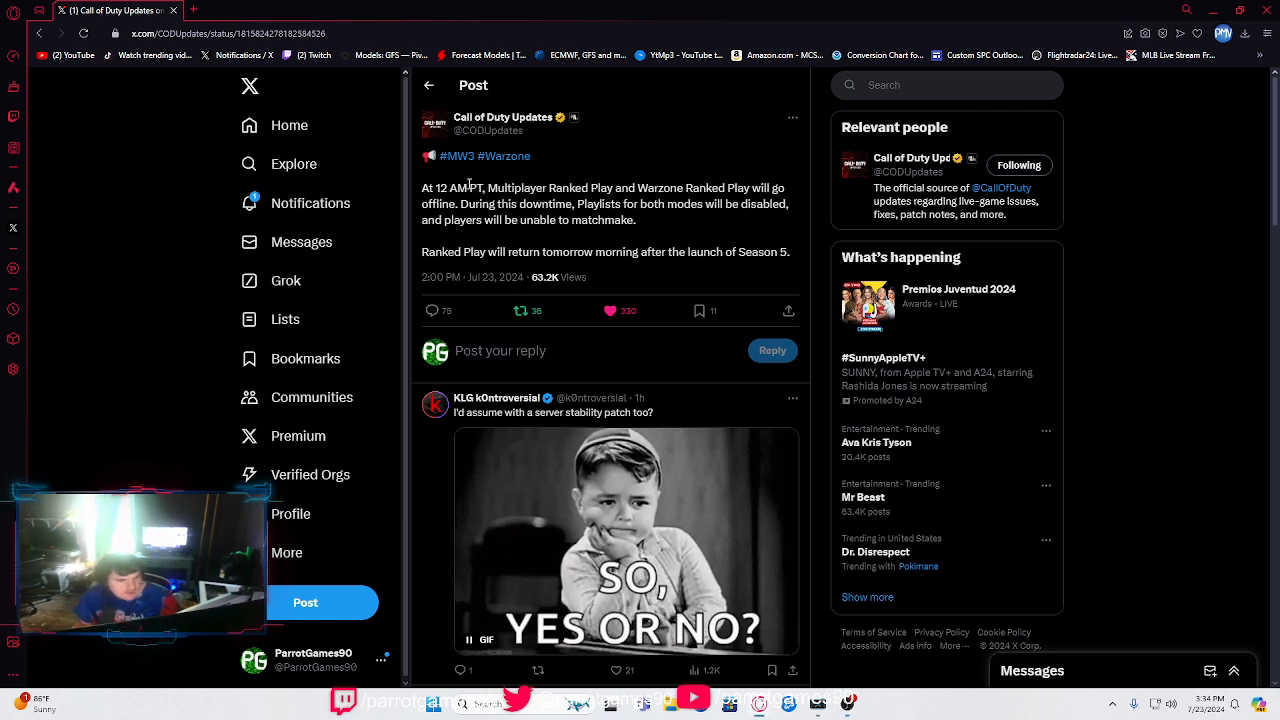
mouse_move(483, 122)
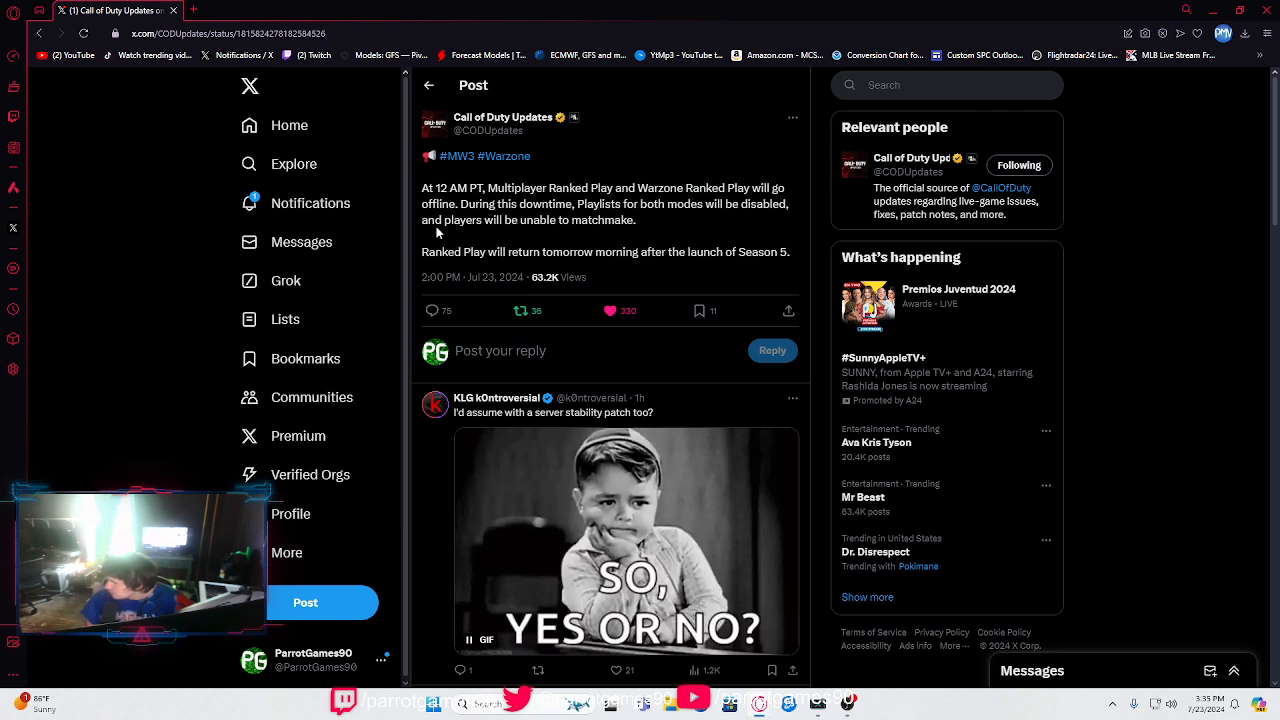
mouse_move(587, 238)
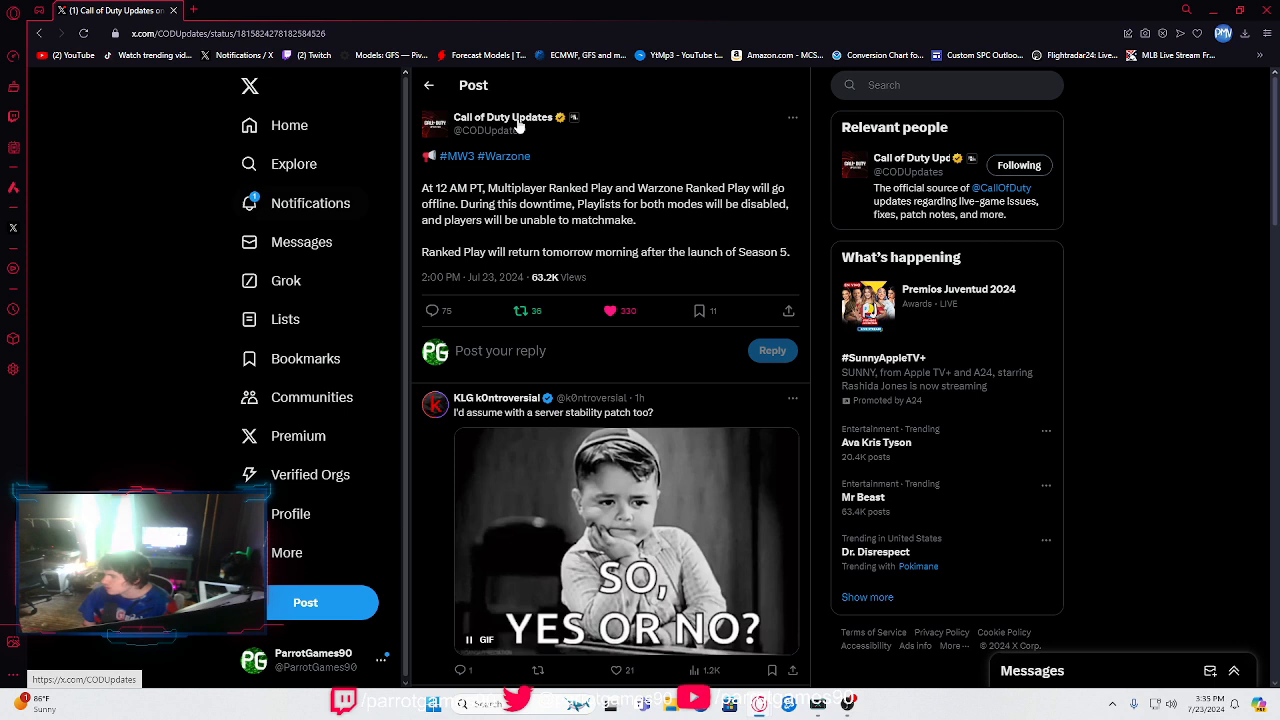
mouse_move(502, 117)
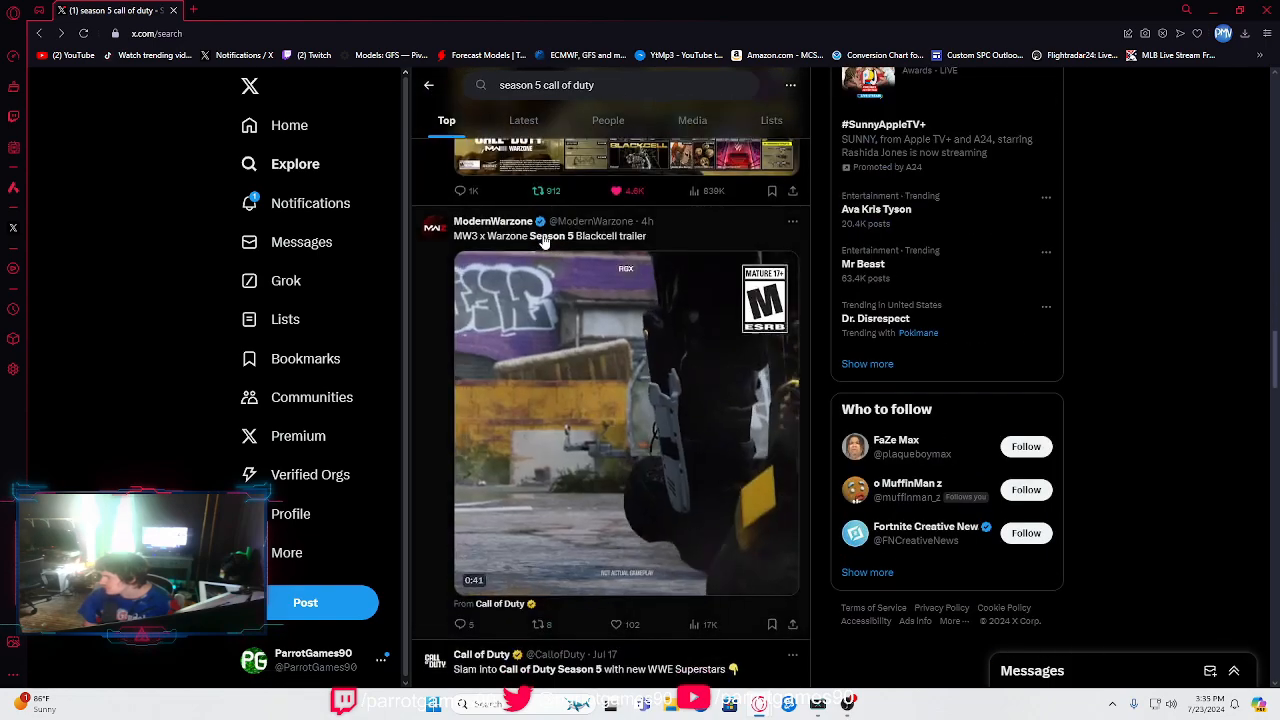
left_click(625, 420)
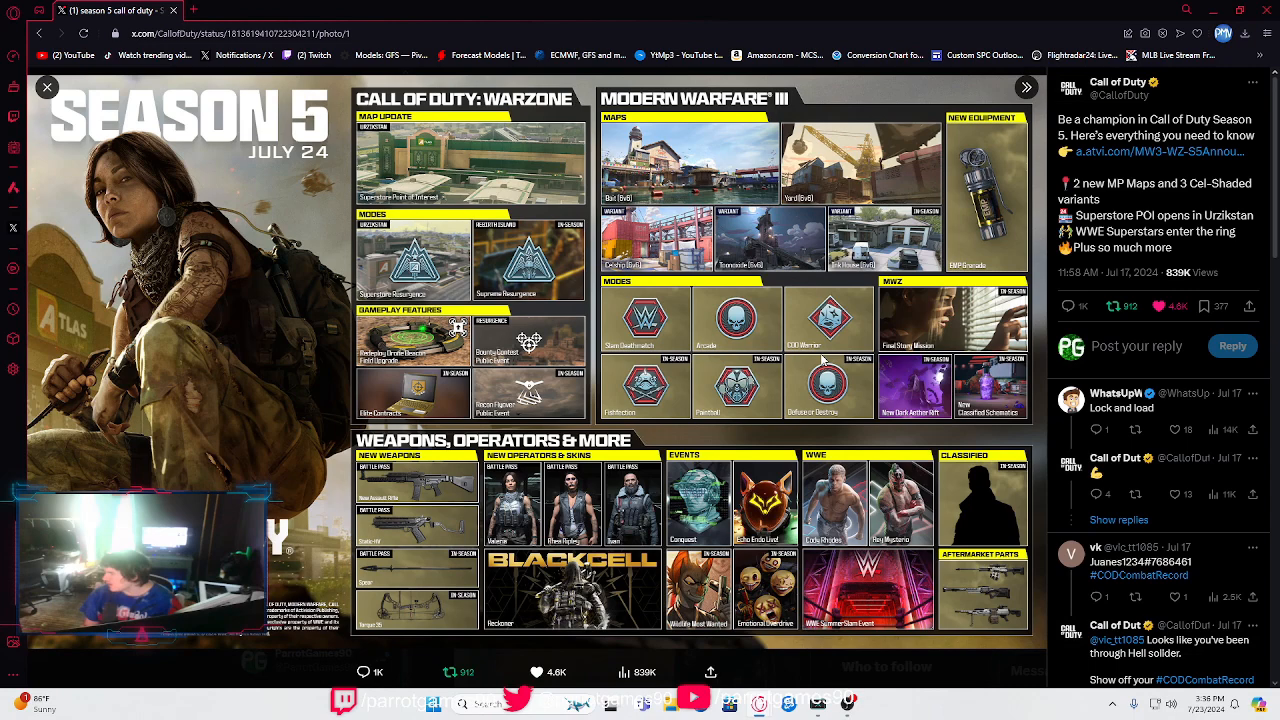
mouse_move(490, 240)
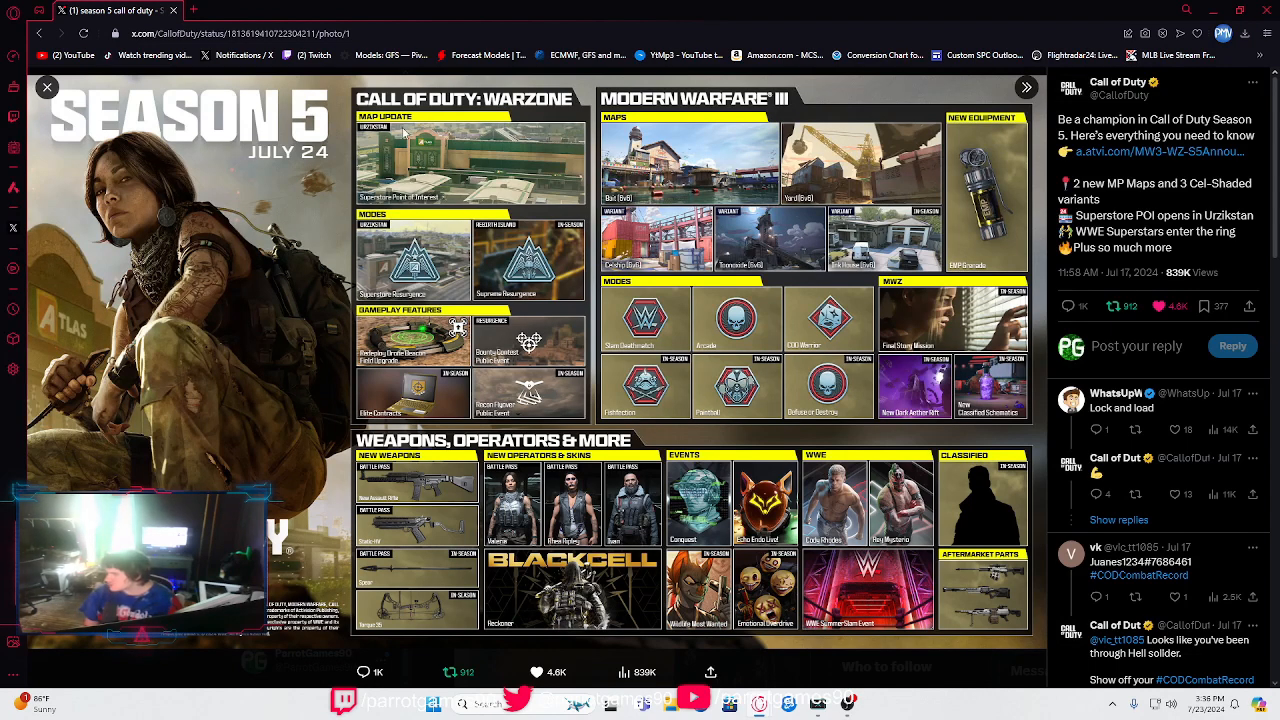
mouse_move(555, 84)
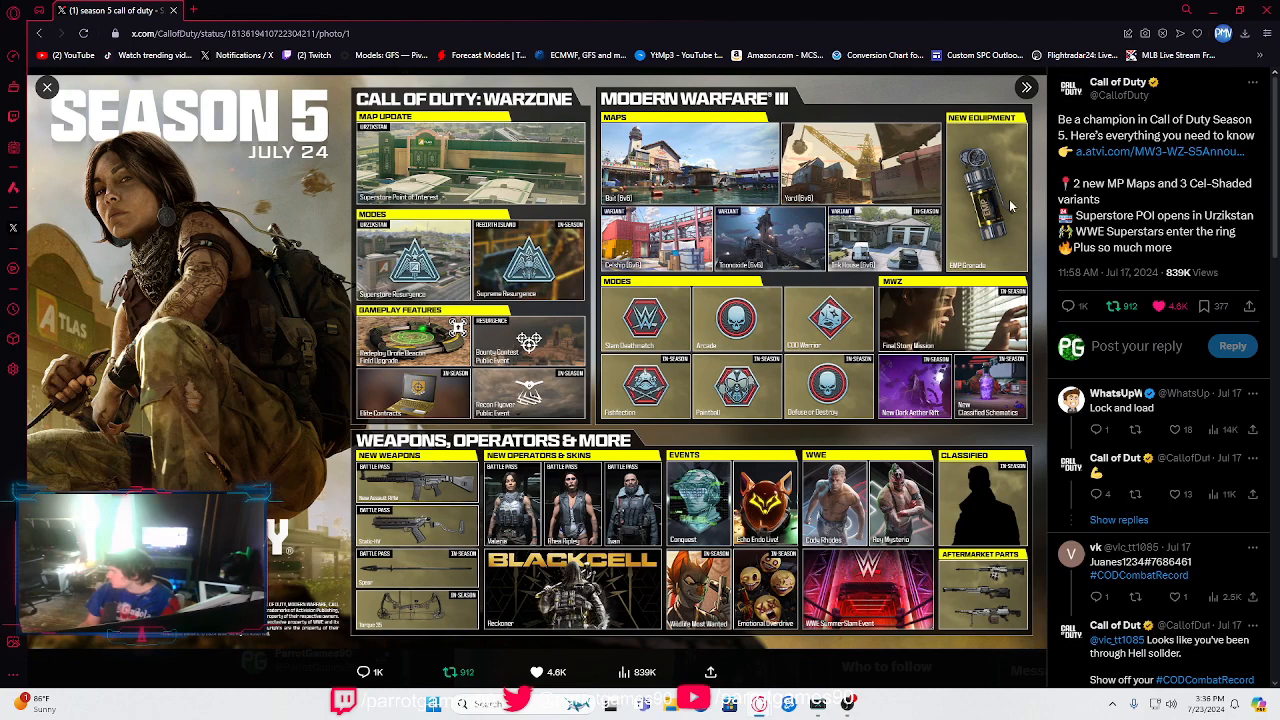
mouse_move(965, 272)
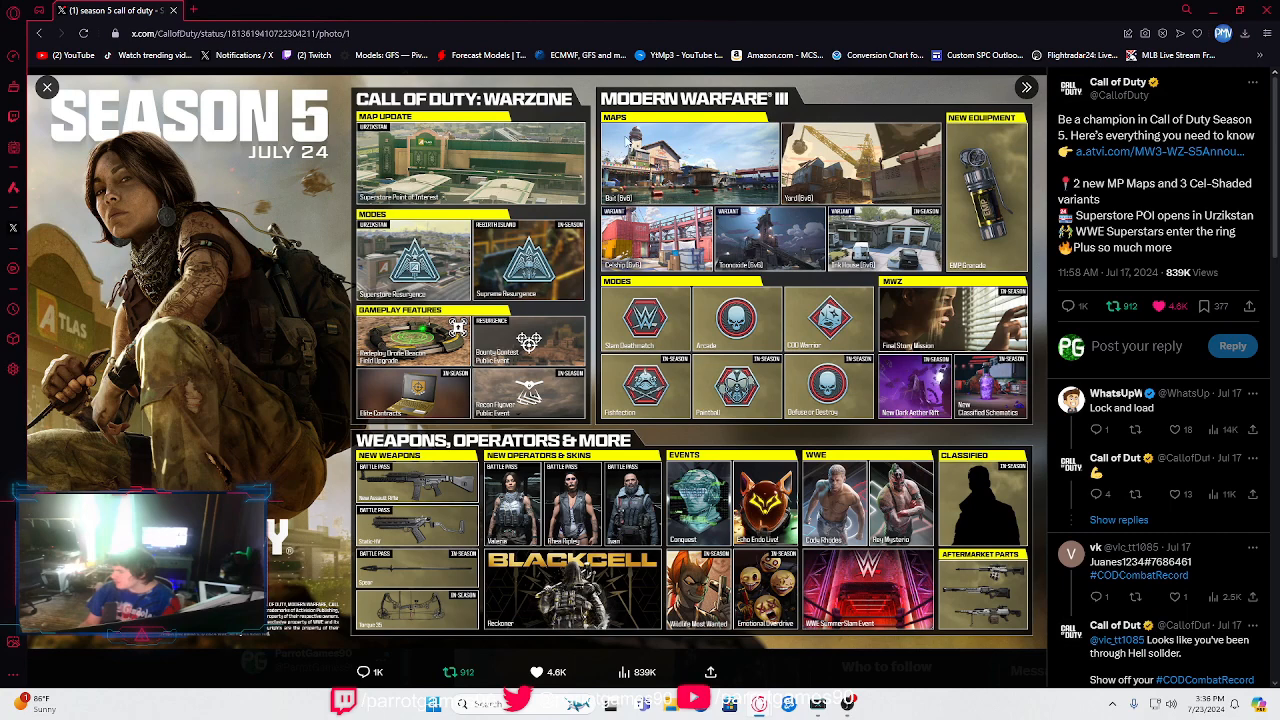
mouse_move(835, 173)
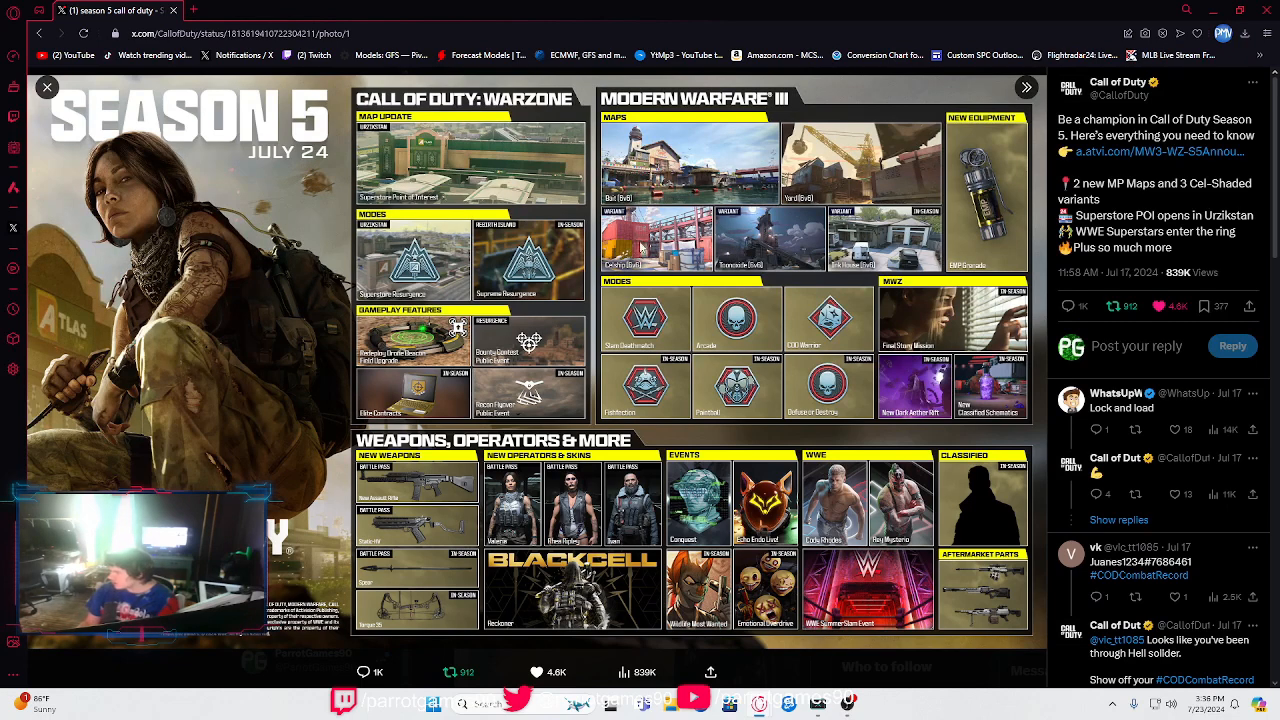
mouse_move(765, 268)
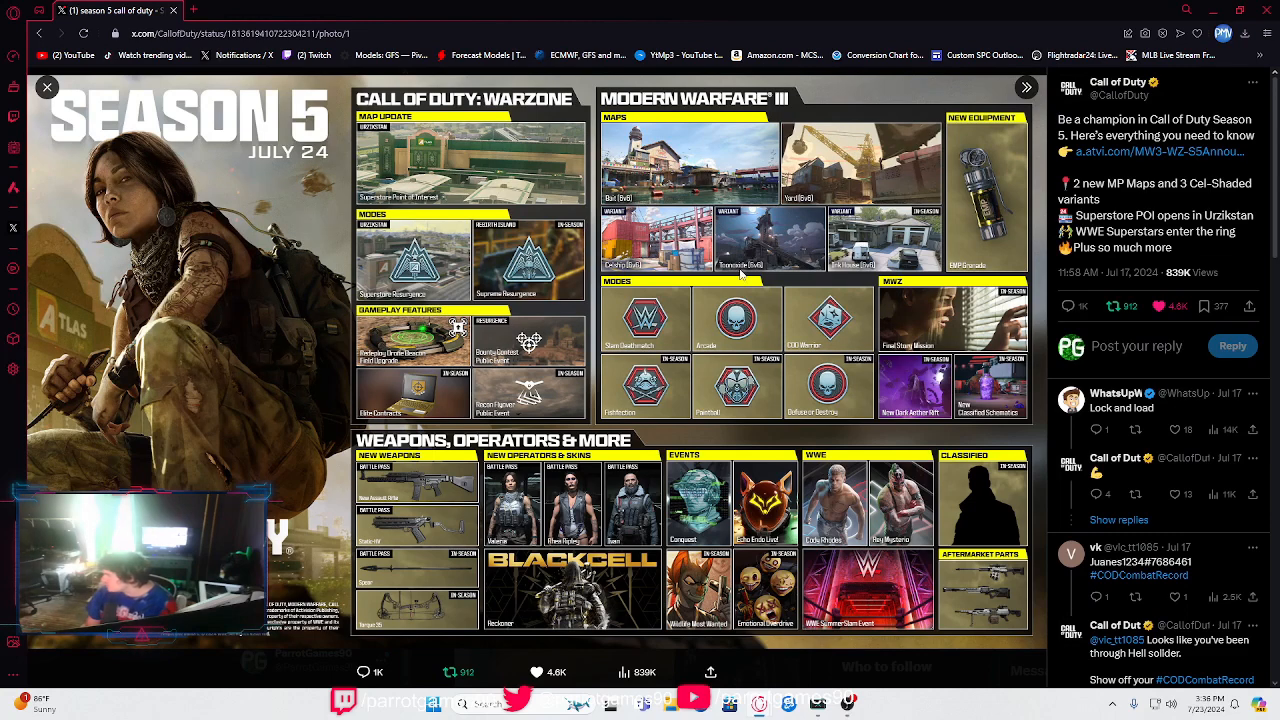
mouse_move(843, 275)
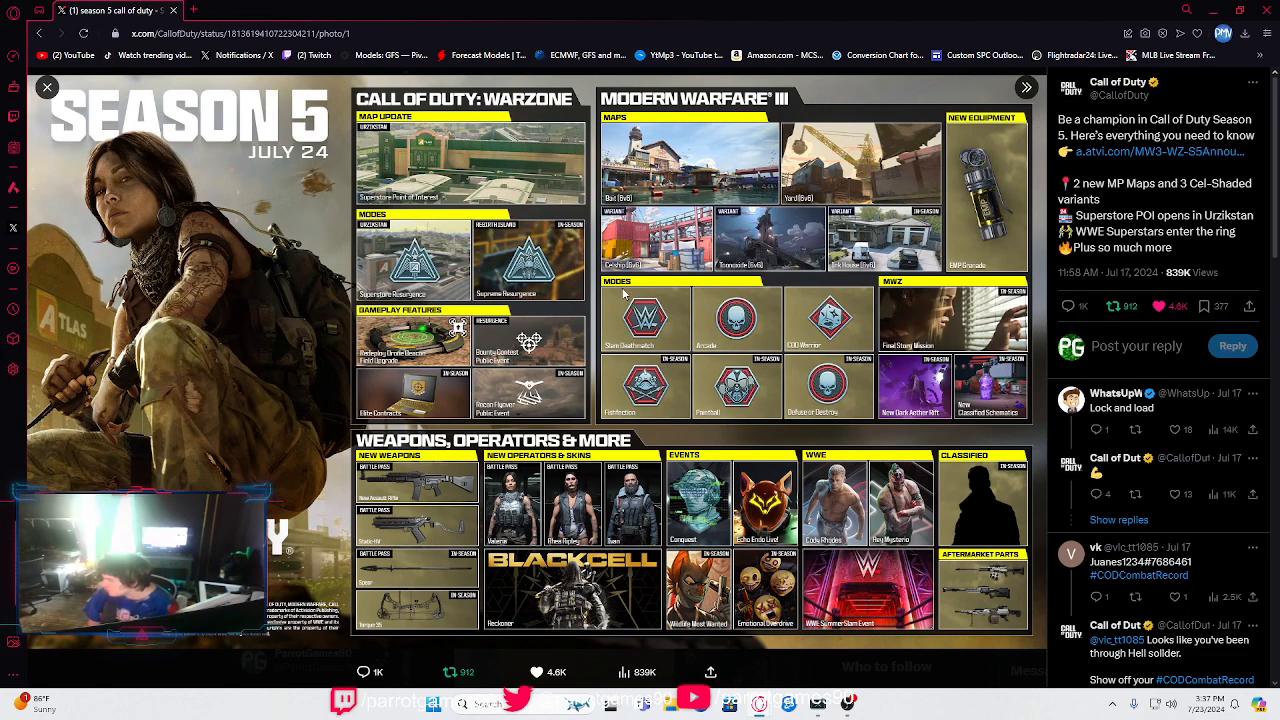
mouse_move(680, 362)
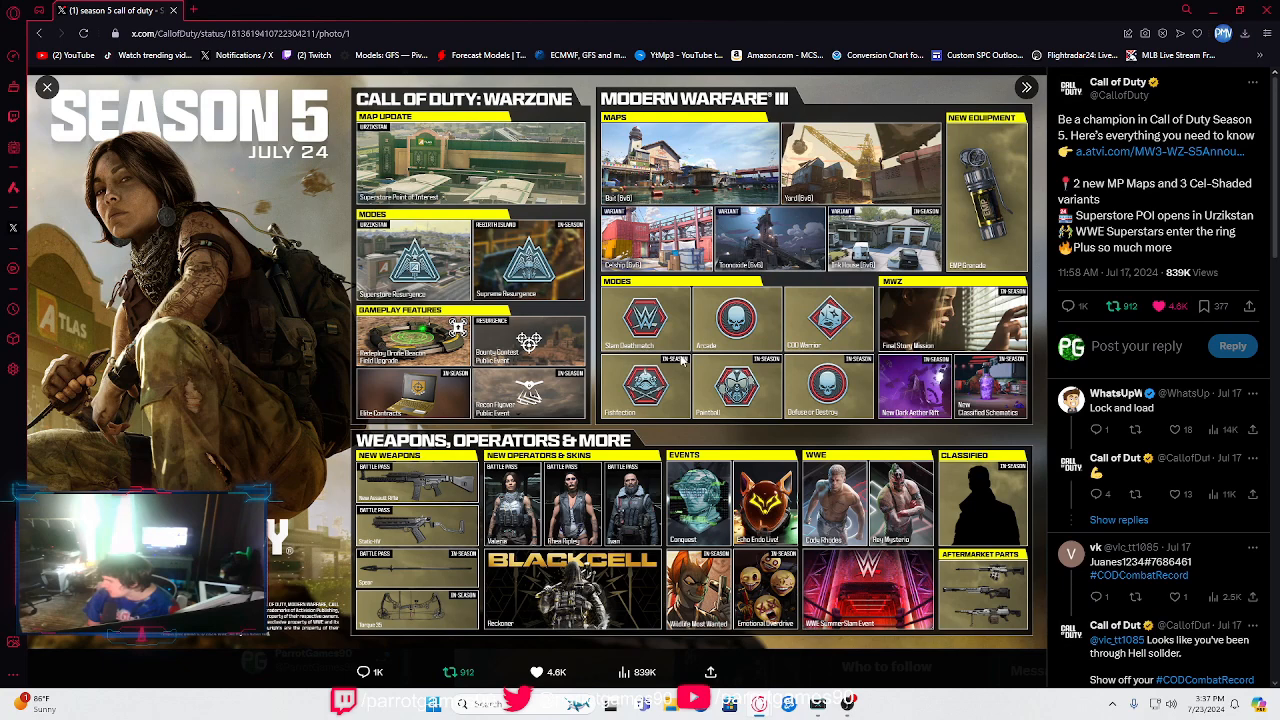
mouse_move(798, 349)
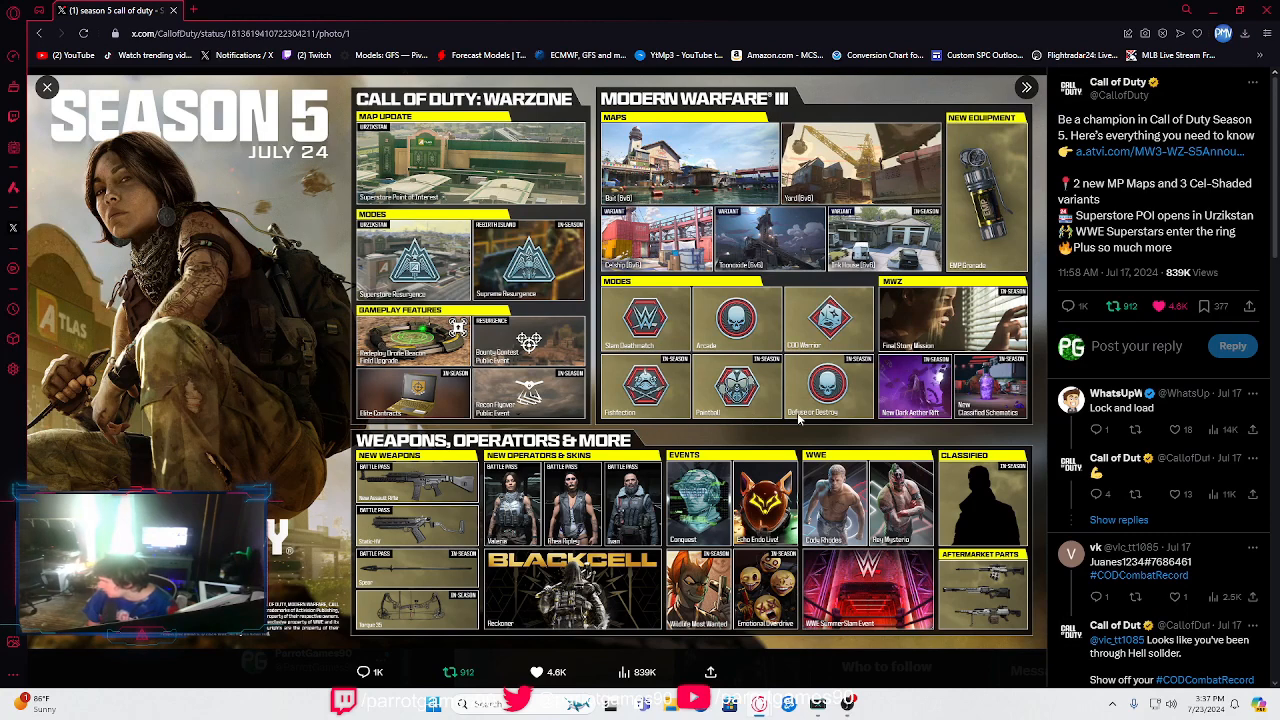
mouse_move(636, 395)
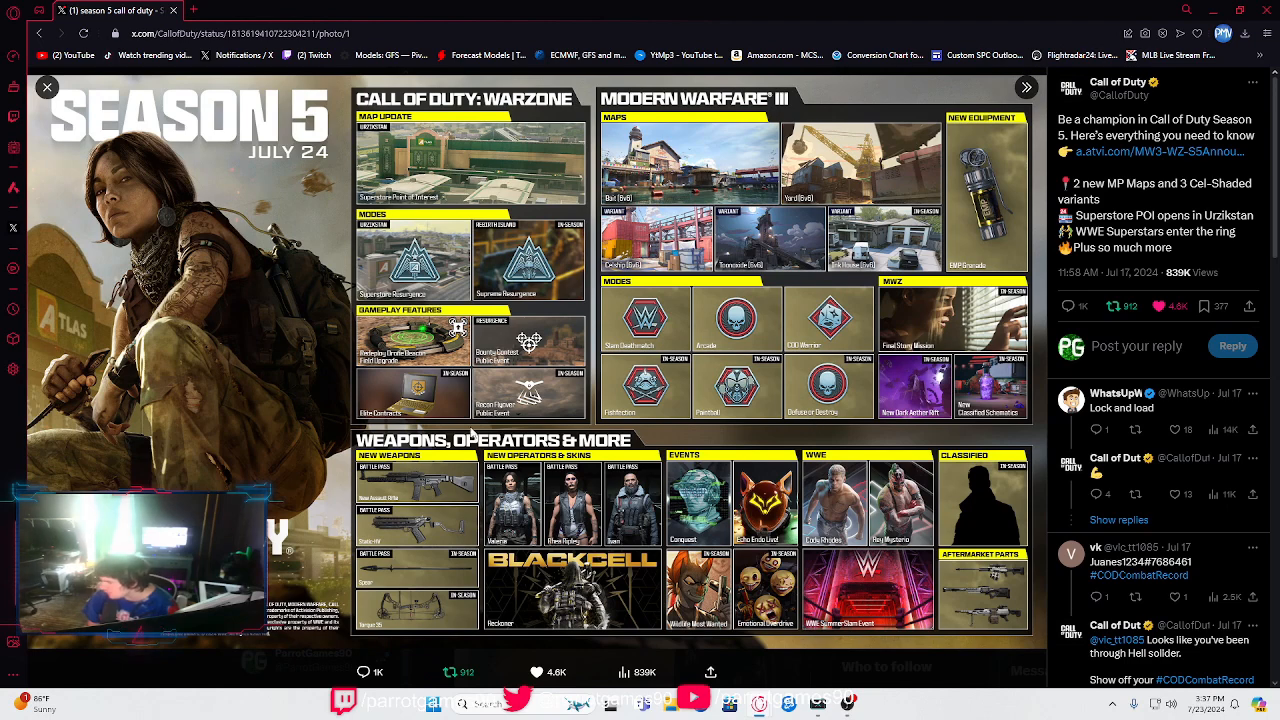
mouse_move(375, 480)
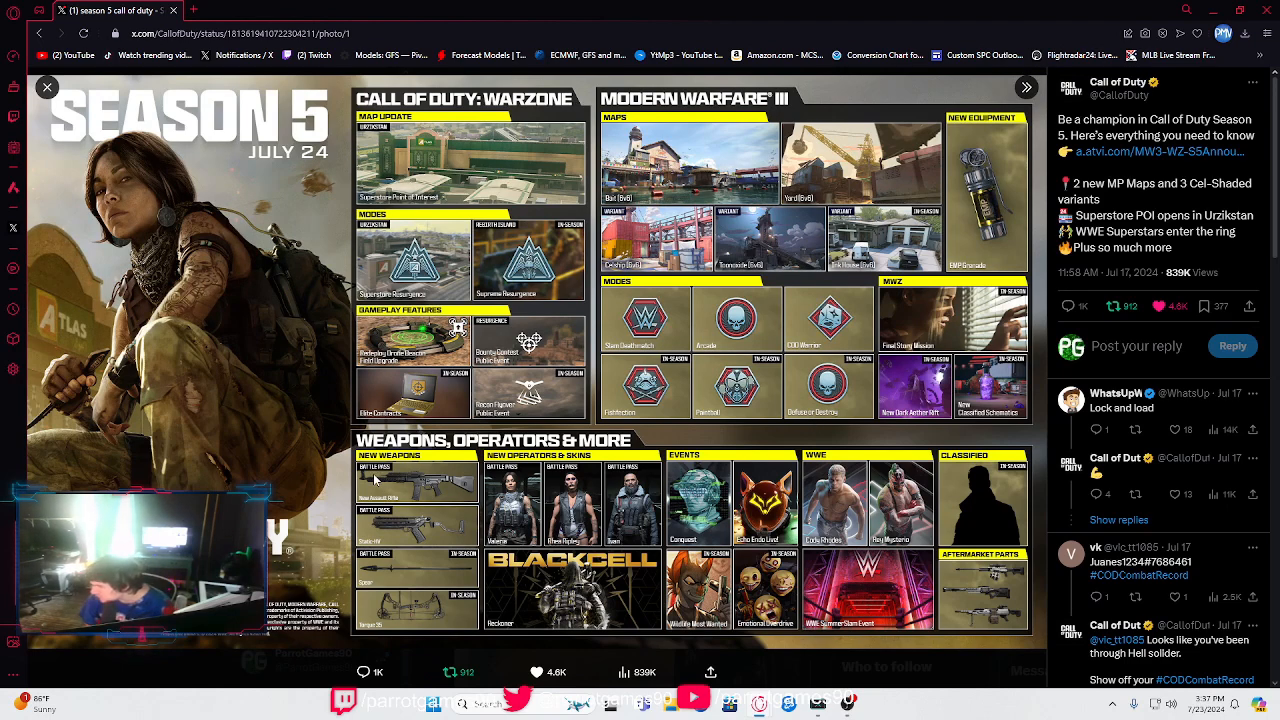
mouse_move(430, 520)
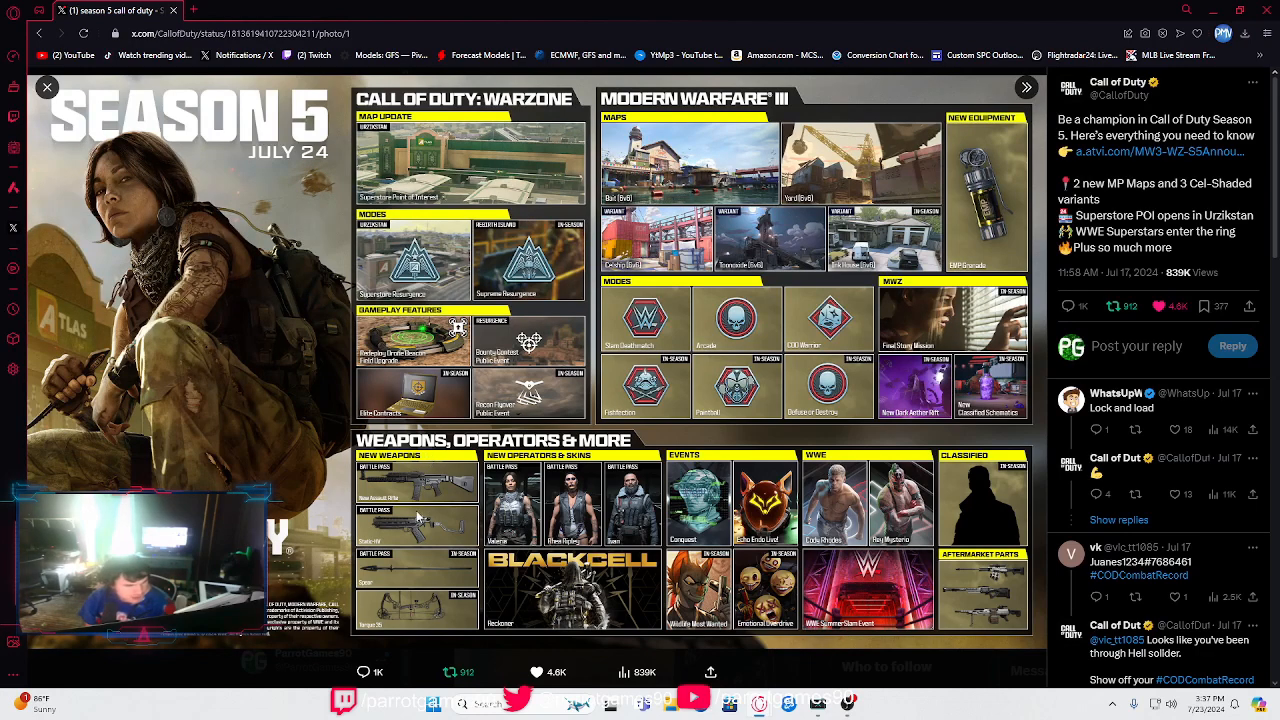
mouse_move(503, 578)
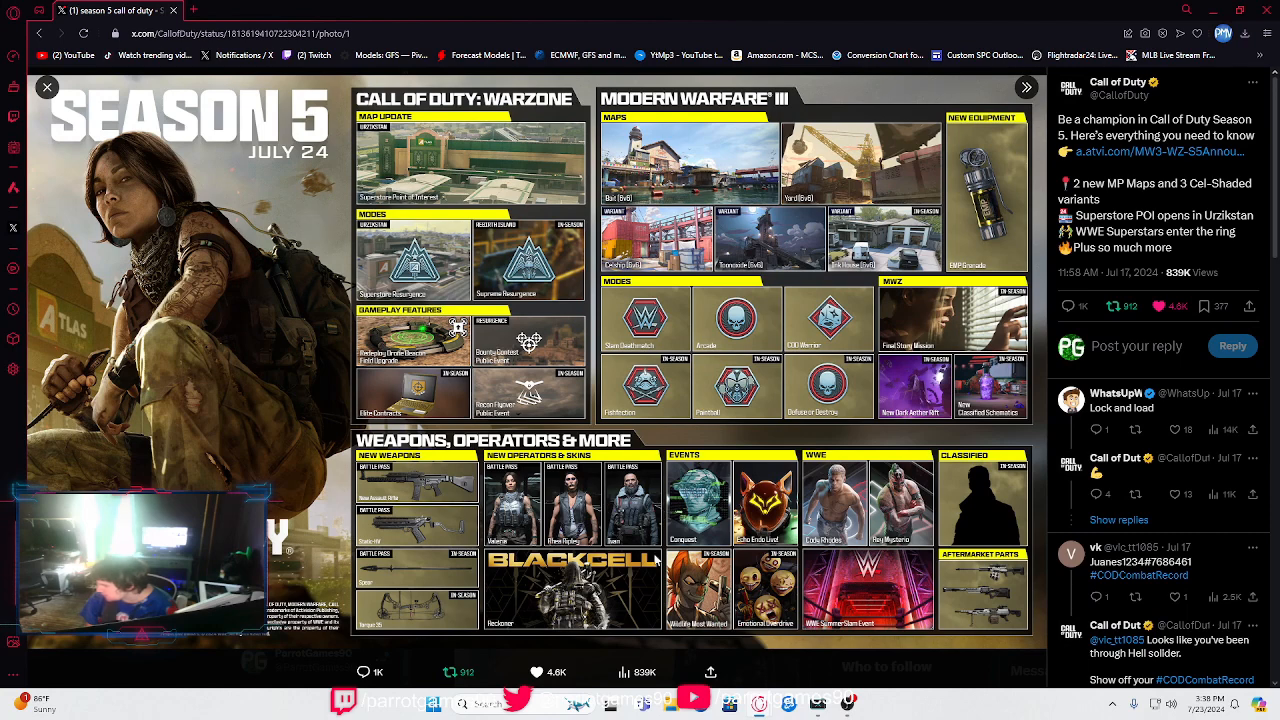
mouse_move(688, 632)
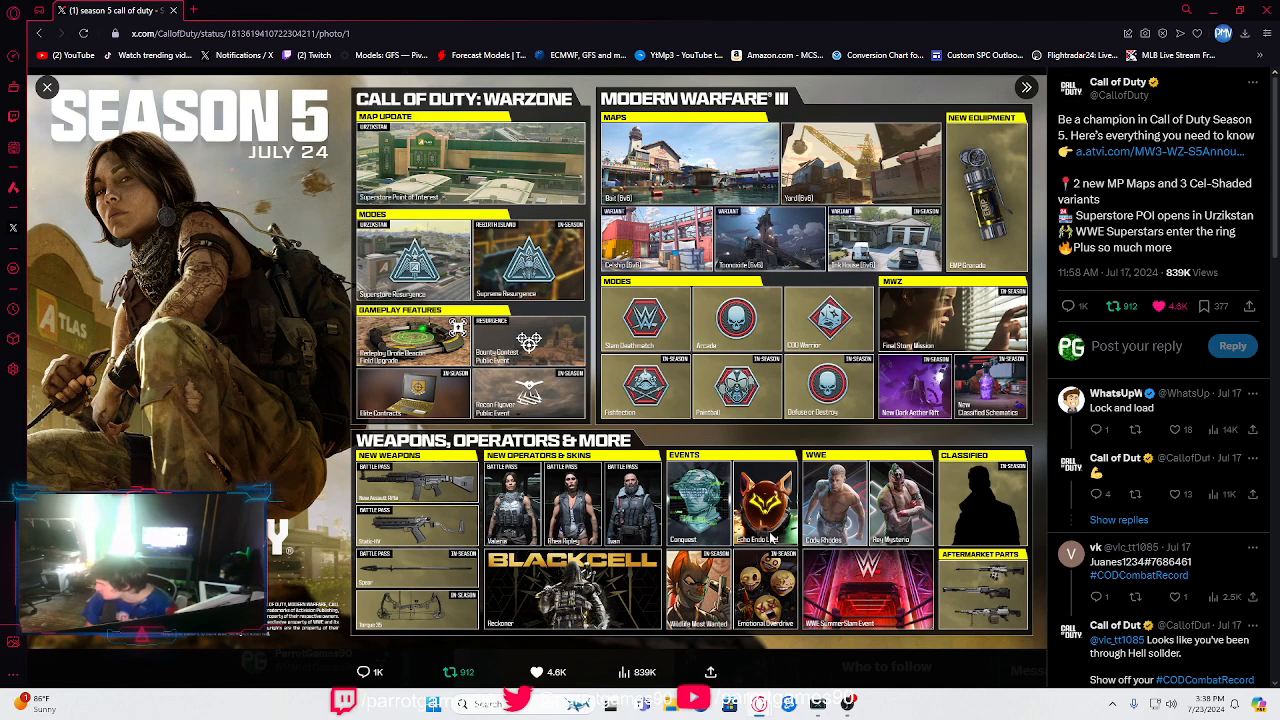
mouse_move(997, 502)
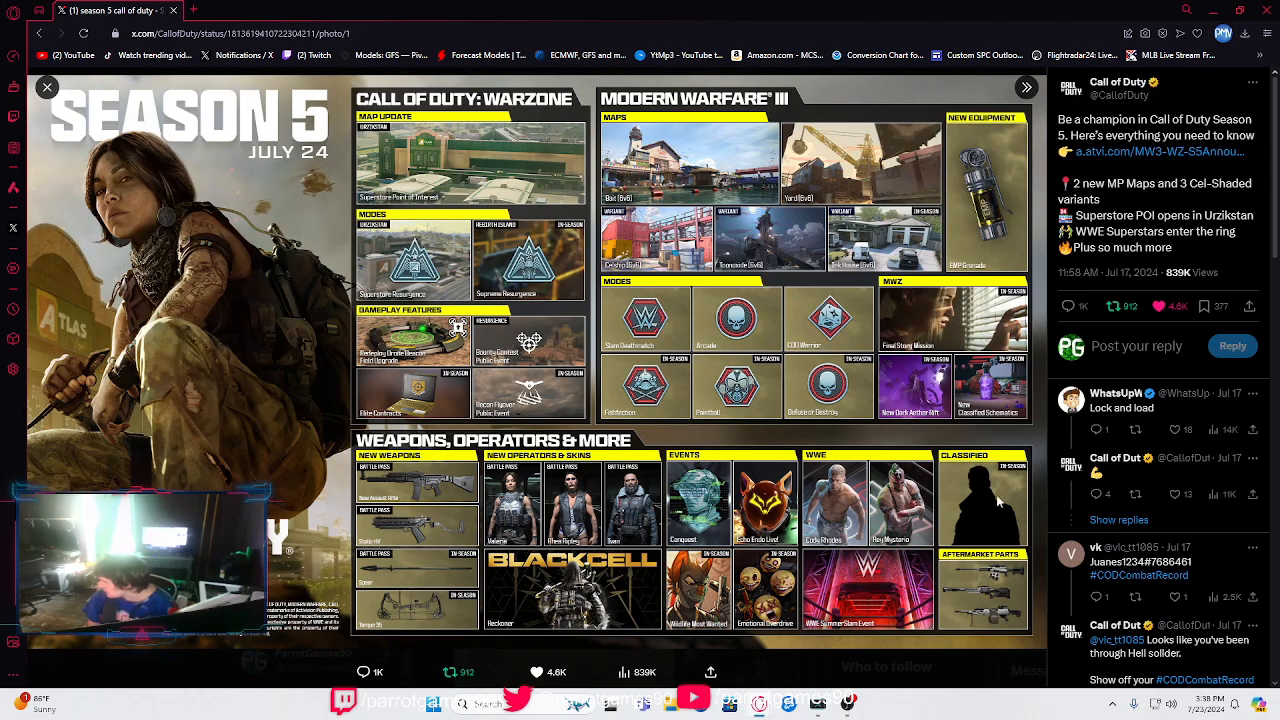